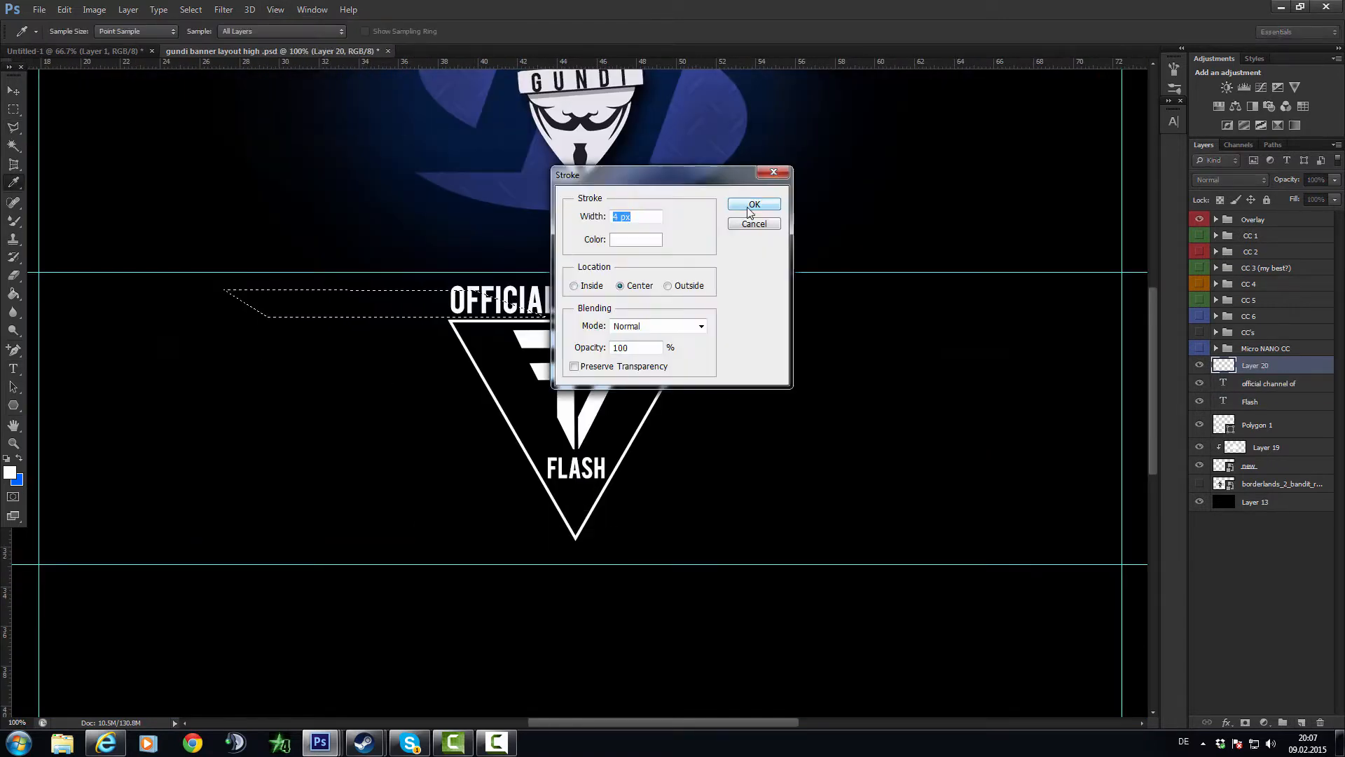
Apply a 4 px centered Normal stroke at 100% opacity to the selection
{"action": "left_click", "coordinate": [754, 205]}
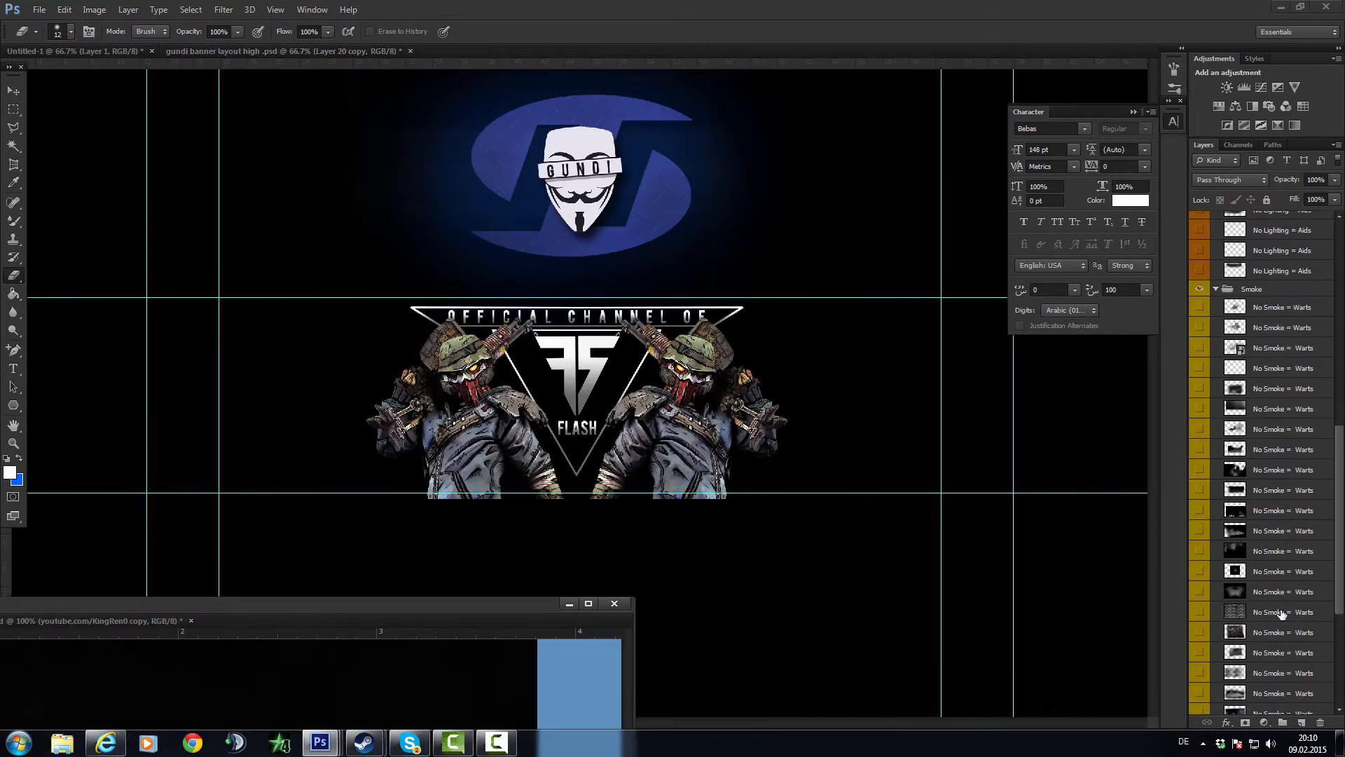
Enable the CC 6 colour-correction group and lower its opacity to about 69%
{"action": "left_click", "coordinate": [249, 50]}
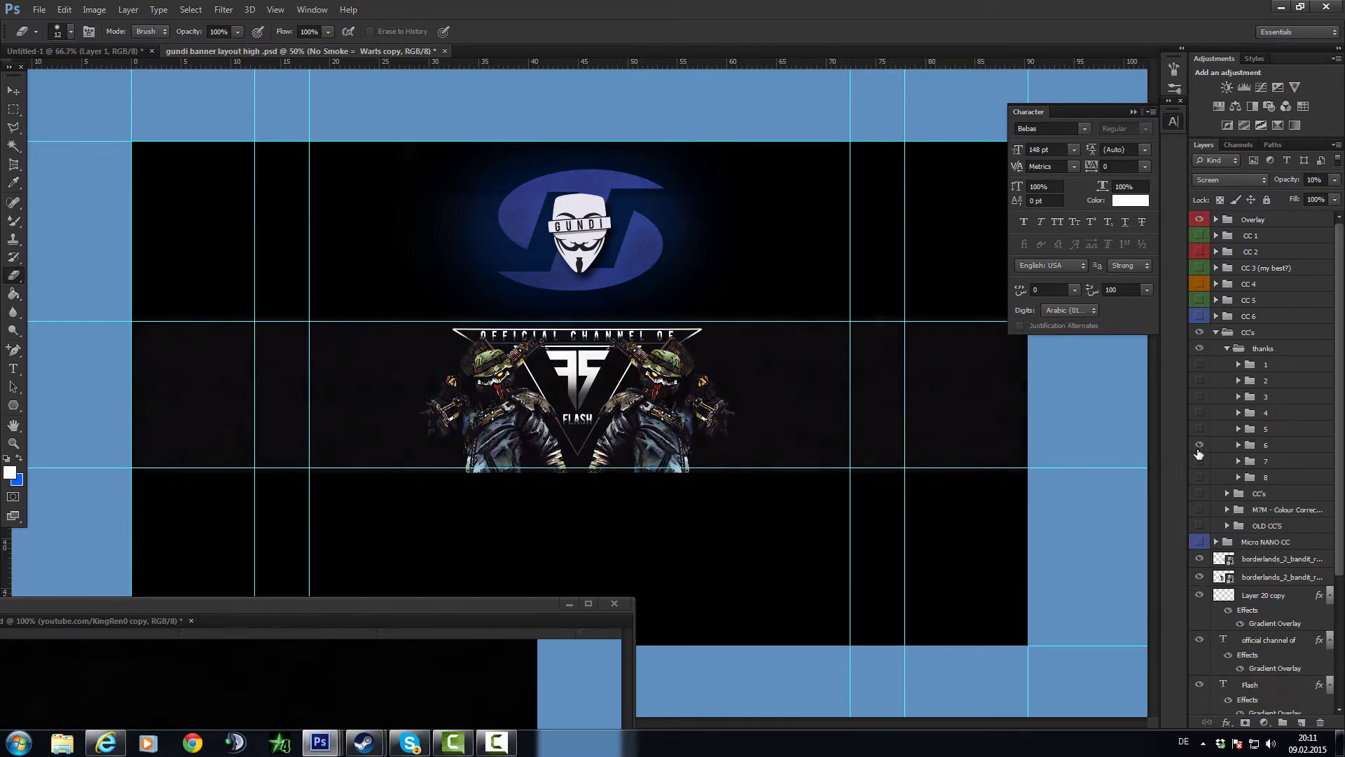
{"action": "left_click", "coordinate": [1250, 315]}
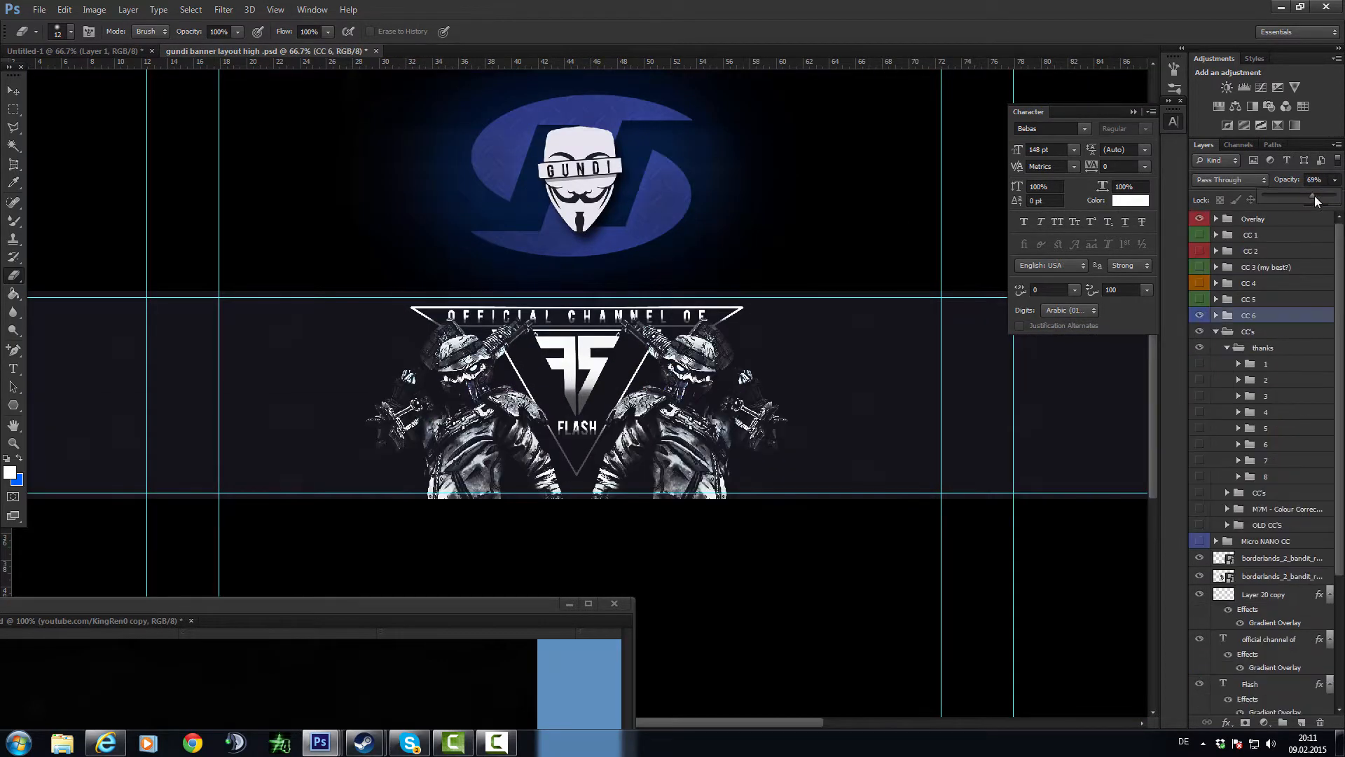
{"action": "left_click", "coordinate": [1250, 234]}
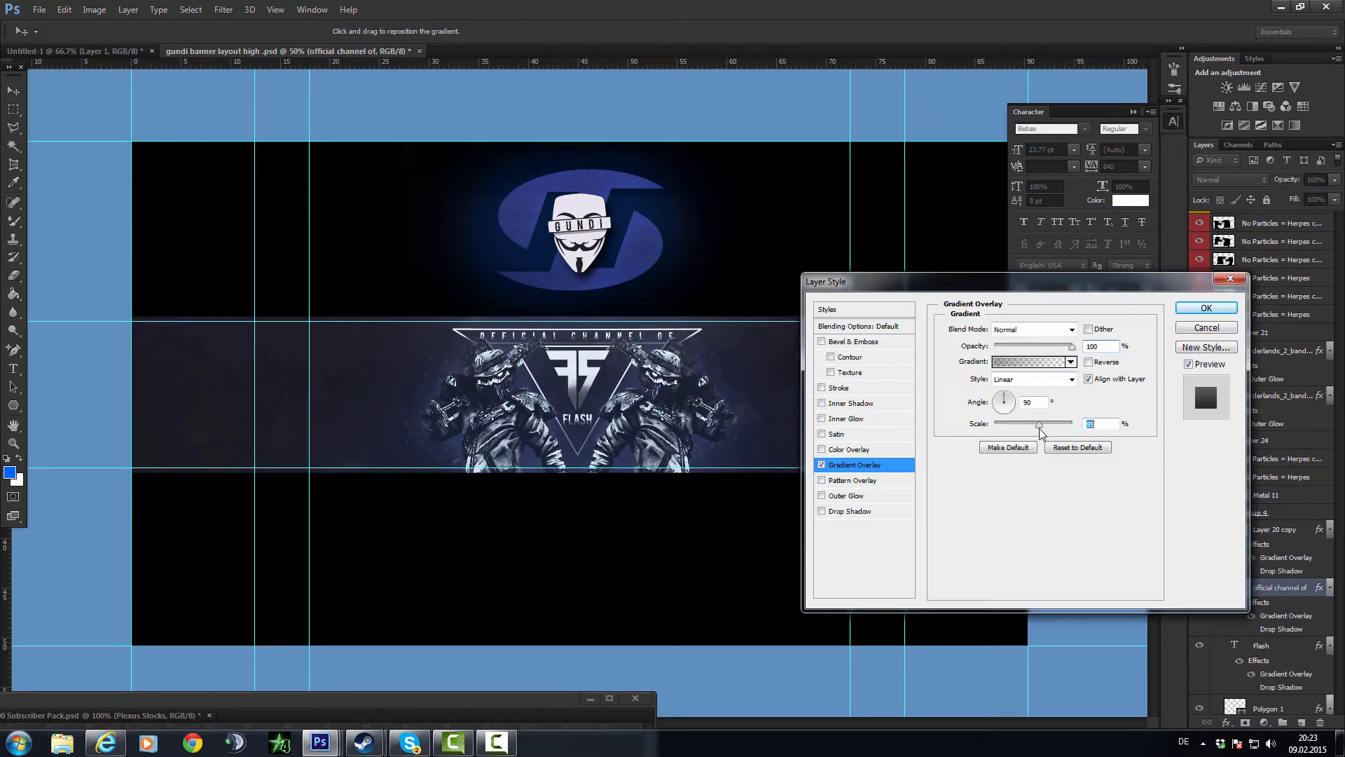
Adjust the scale of the 90-degree linear gradient overlay on the tagline text
{"action": "left_click", "coordinate": [1205, 308]}
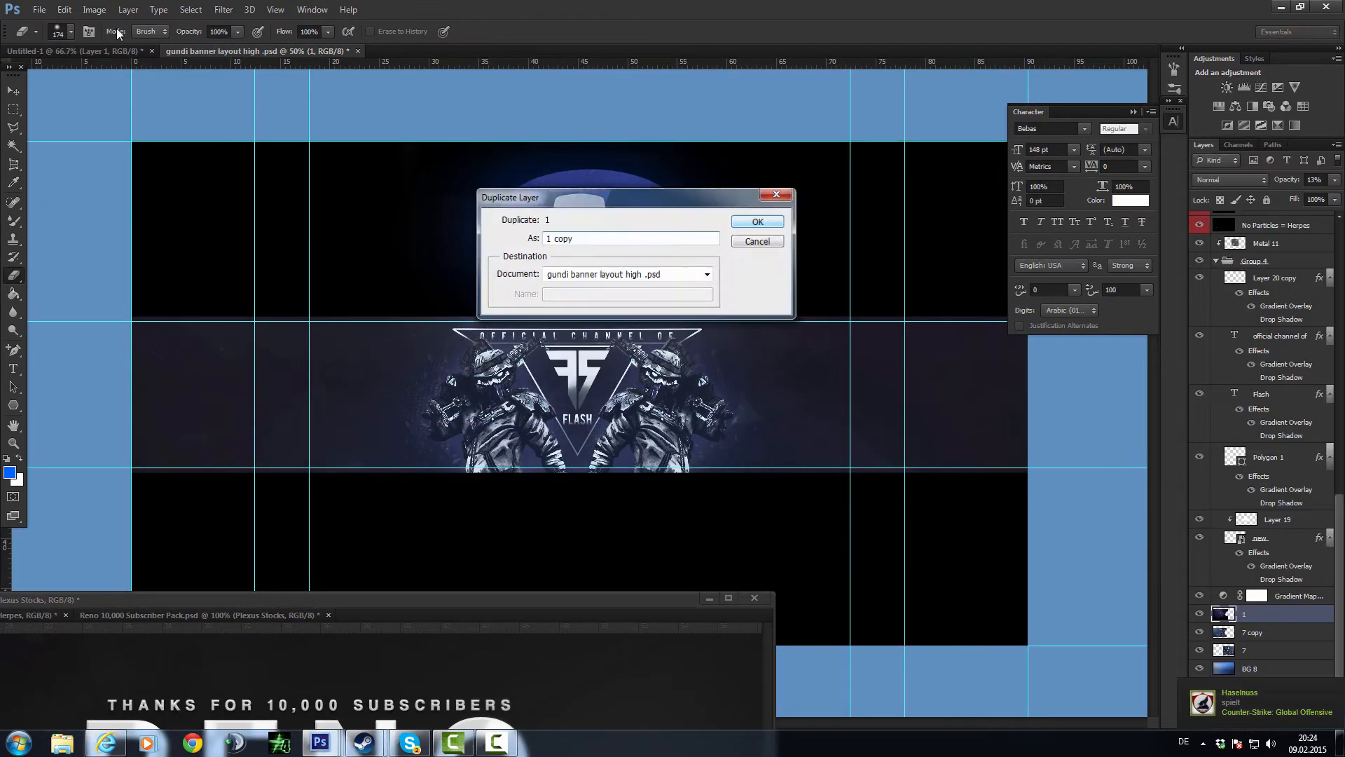
Duplicate layer 1 as '1 copy' into 'gundi banner layout high .psd'
{"action": "left_click", "coordinate": [755, 221]}
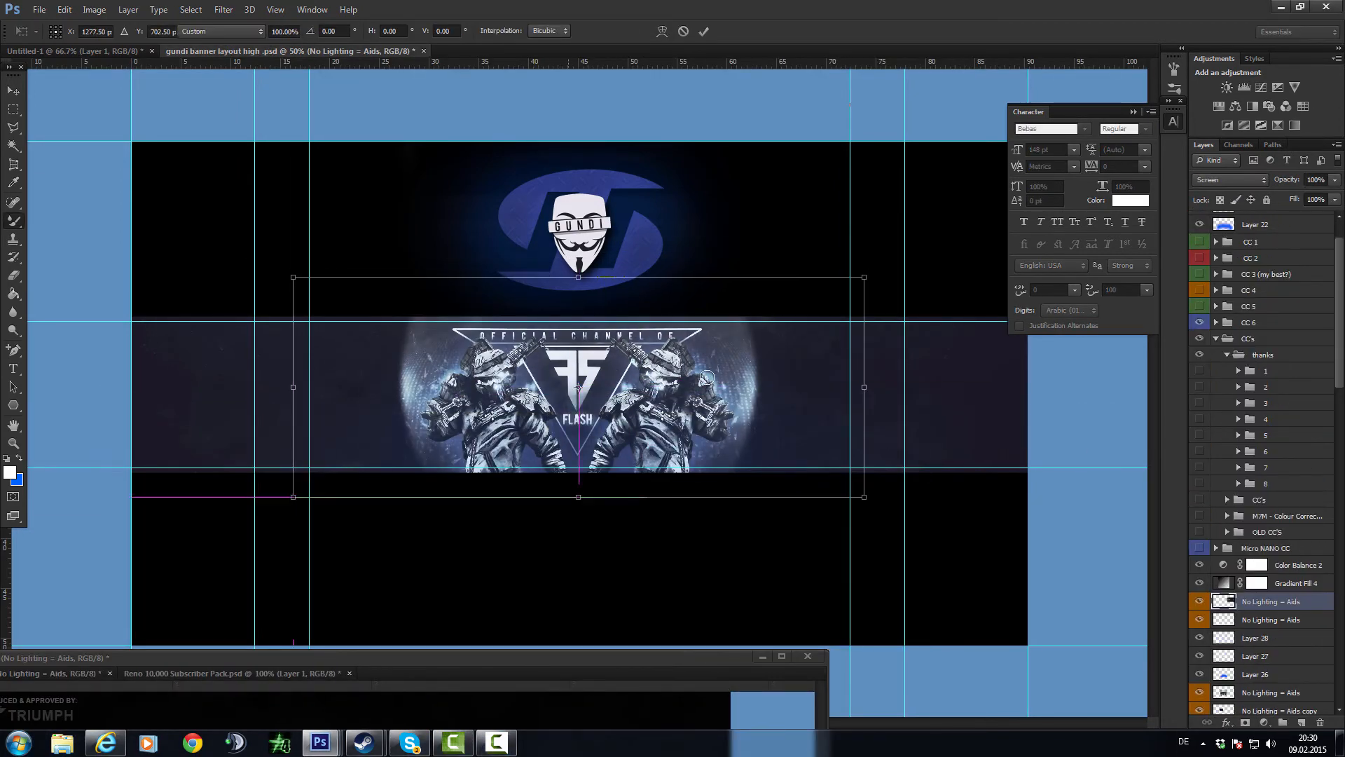
Duplicate the particle group and set opacities on the copy and lighting layer
{"action": "right_click", "coordinate": [1253, 218]}
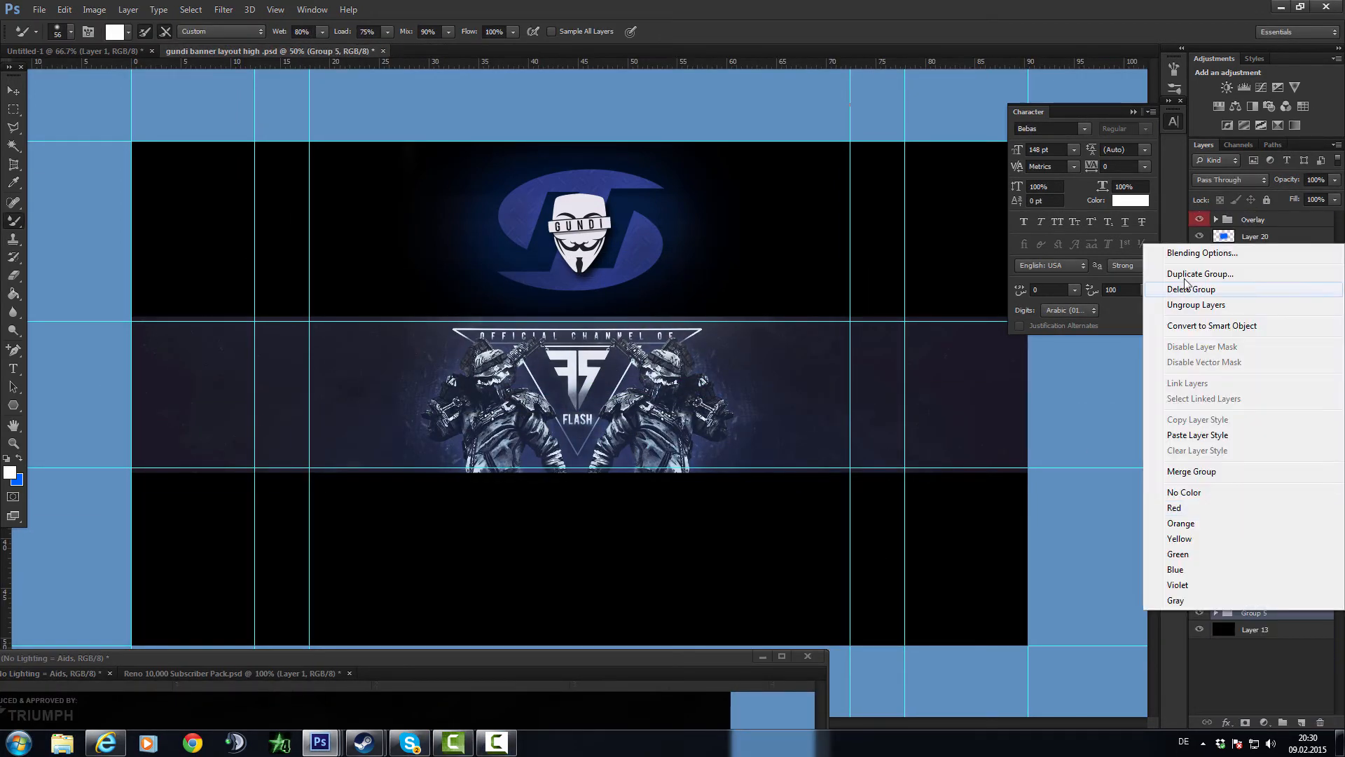
{"action": "left_click", "coordinate": [1200, 273]}
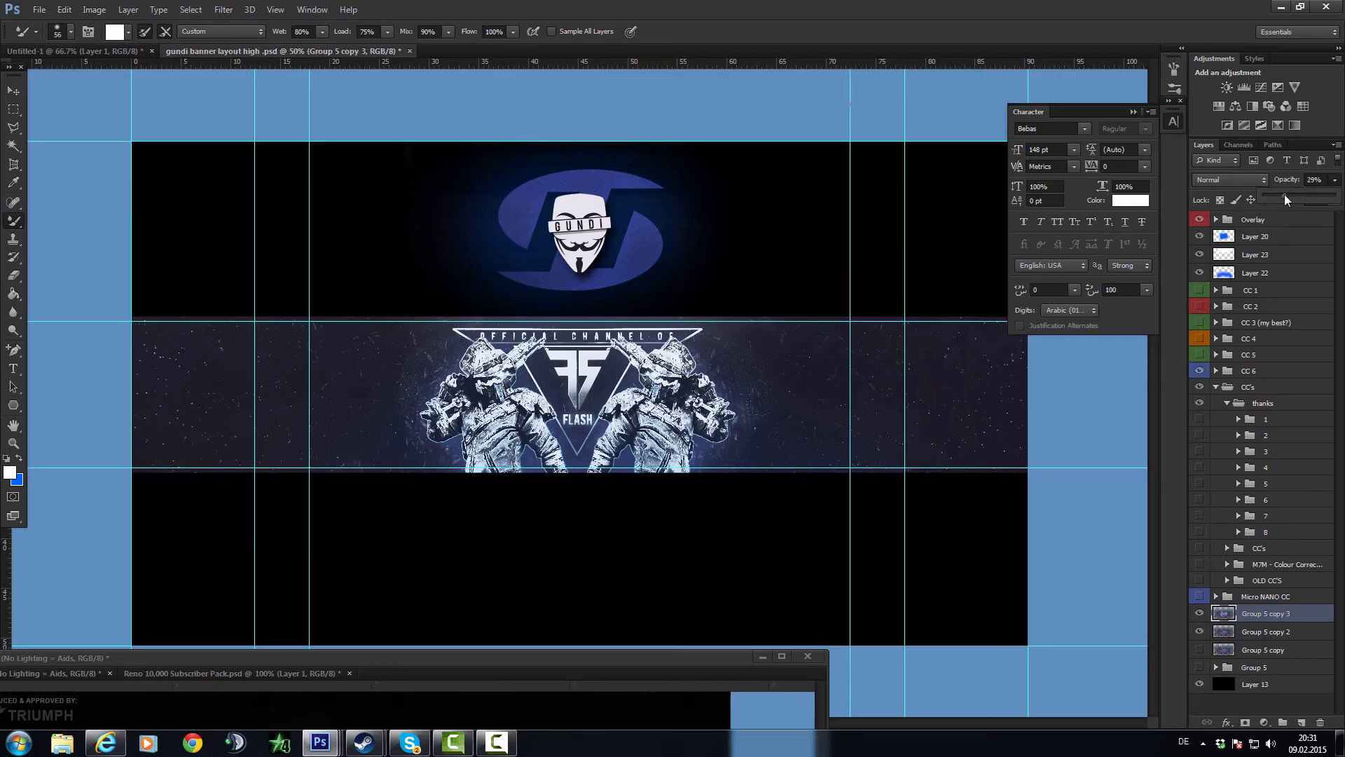
{"action": "left_click", "coordinate": [223, 9]}
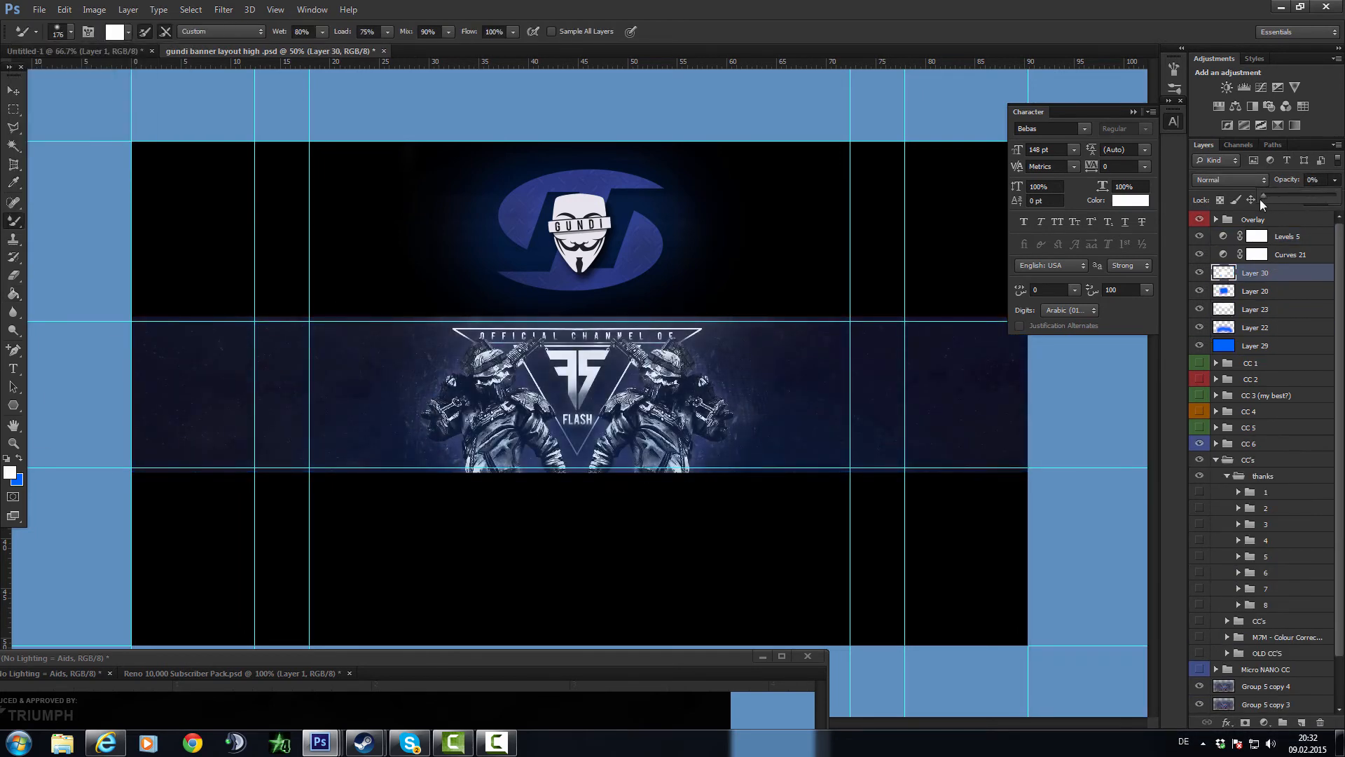
{"action": "left_click", "coordinate": [1256, 292]}
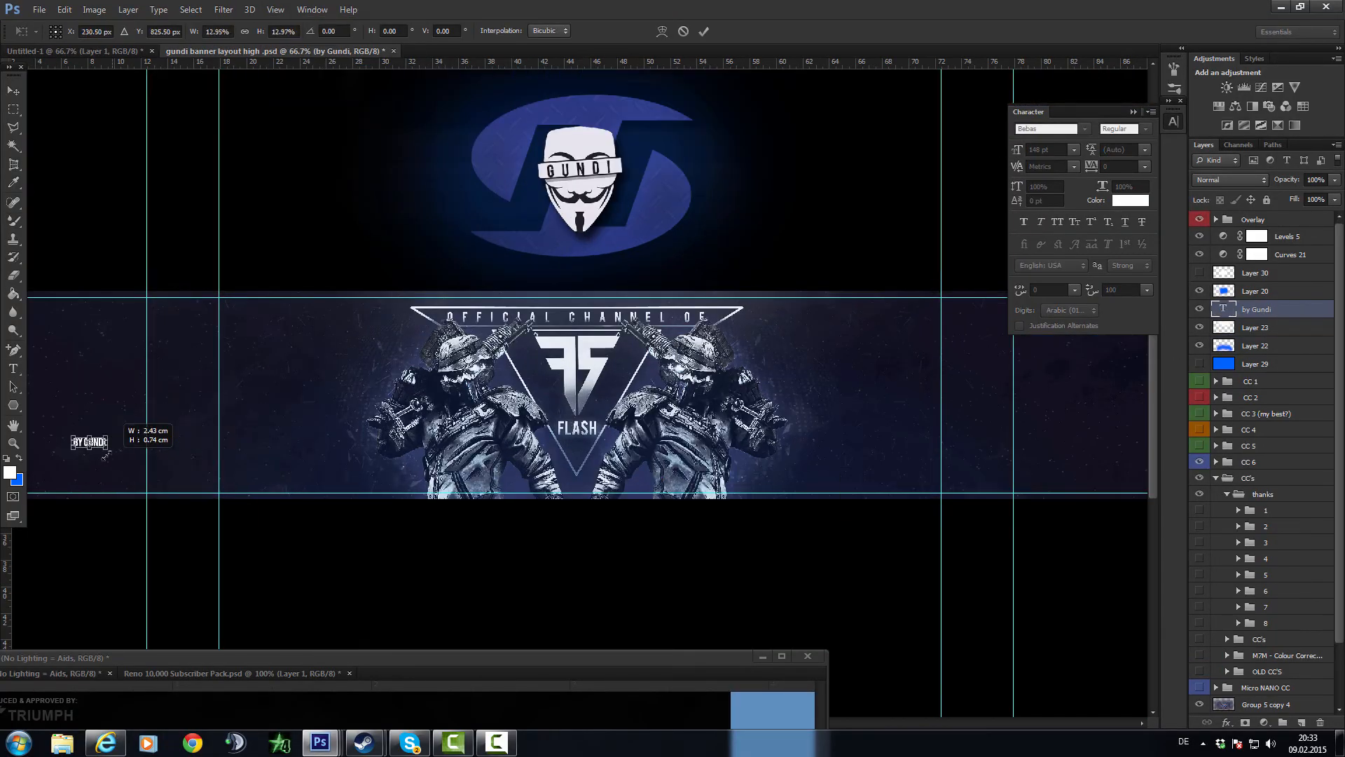
Begin saving the banner via File > Save As
{"action": "left_click", "coordinate": [39, 10]}
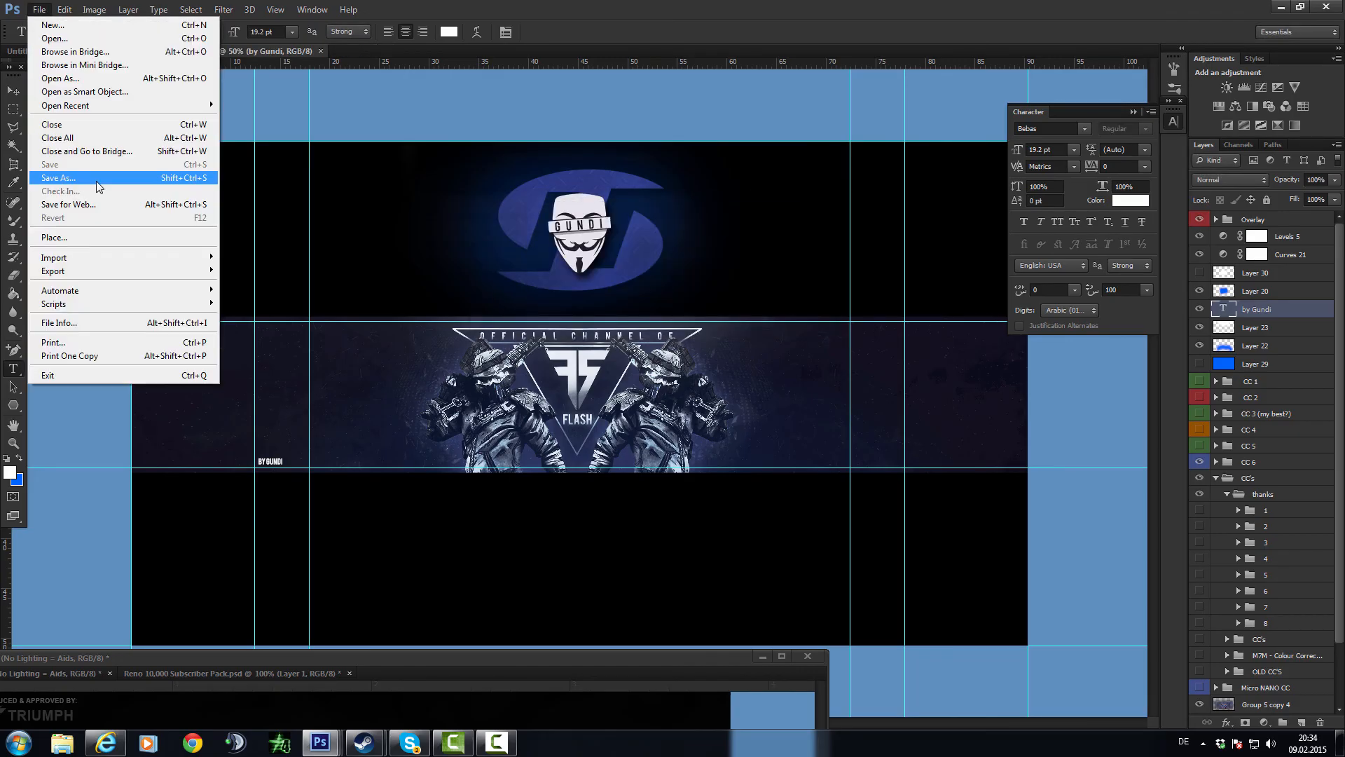